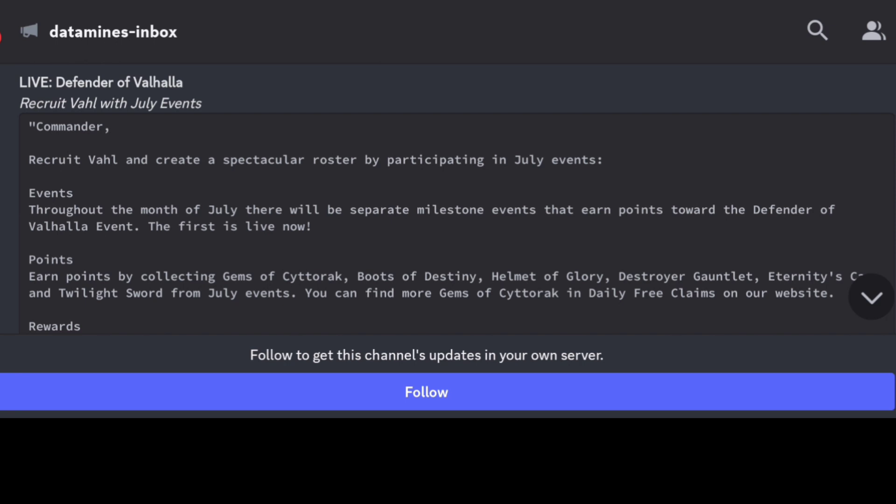
pyautogui.scroll(-3)
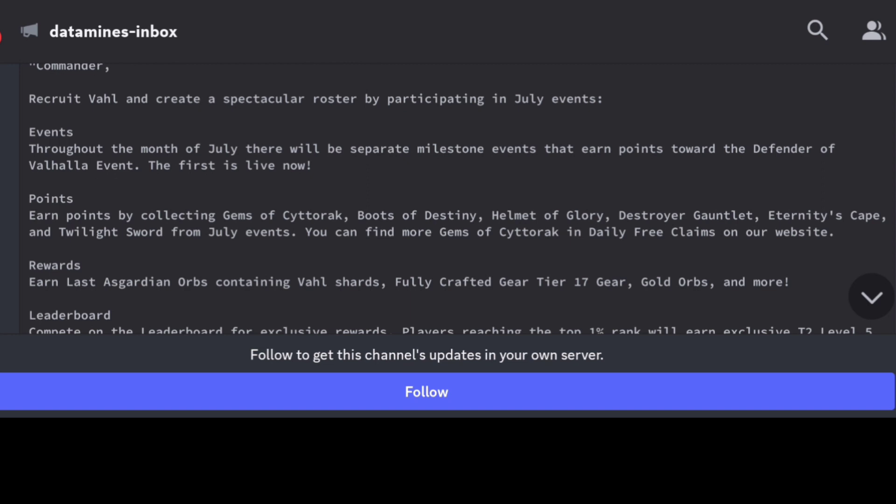
pyautogui.scroll(-3)
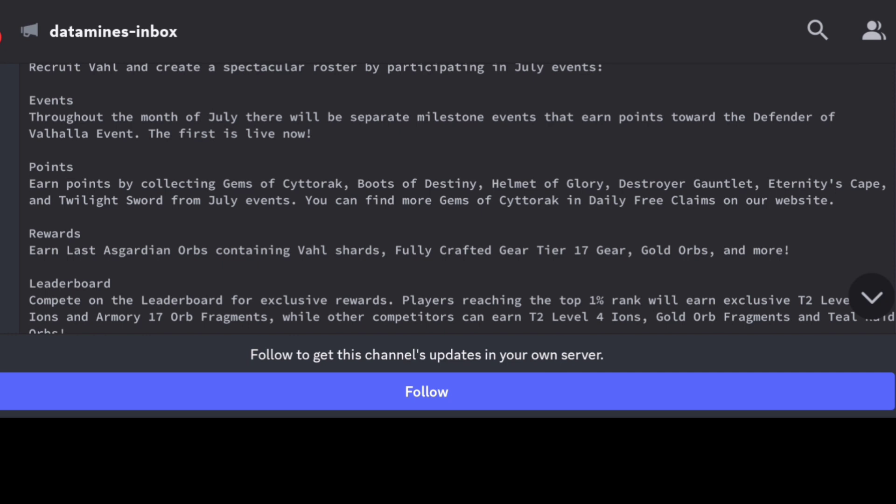
pyautogui.scroll(-3)
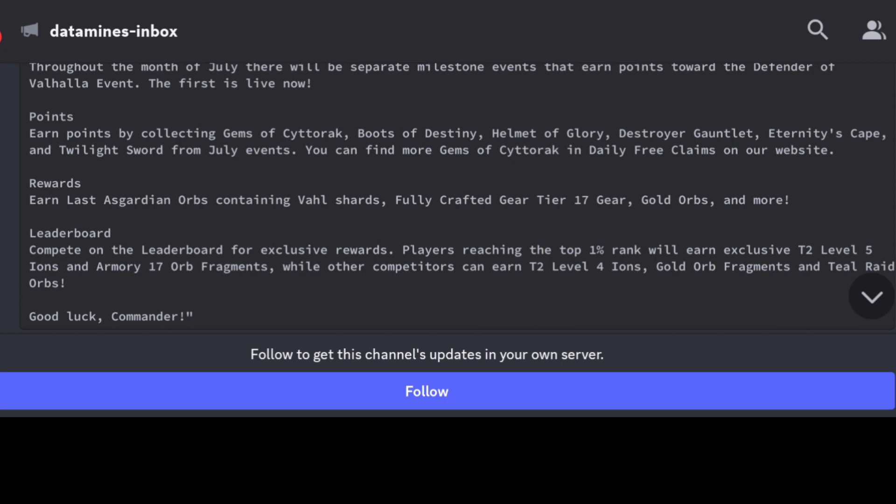
pyautogui.scroll(-3)
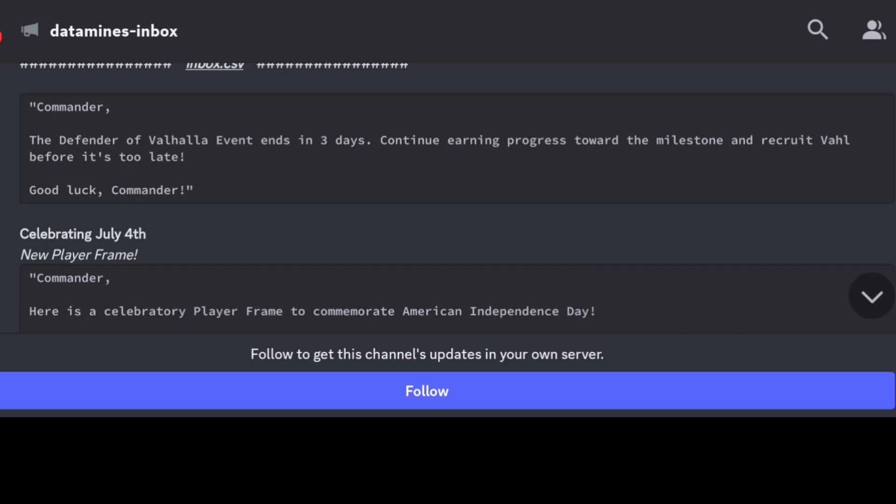
pyautogui.scroll(-3)
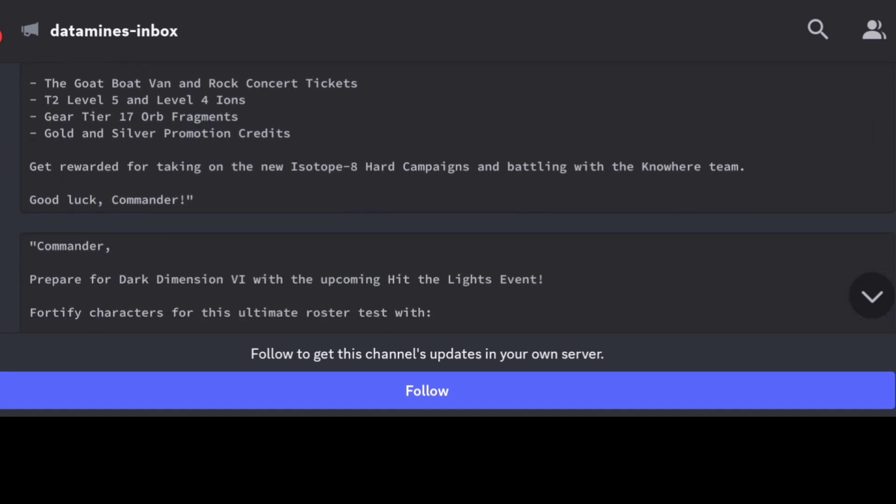
pyautogui.scroll(-3)
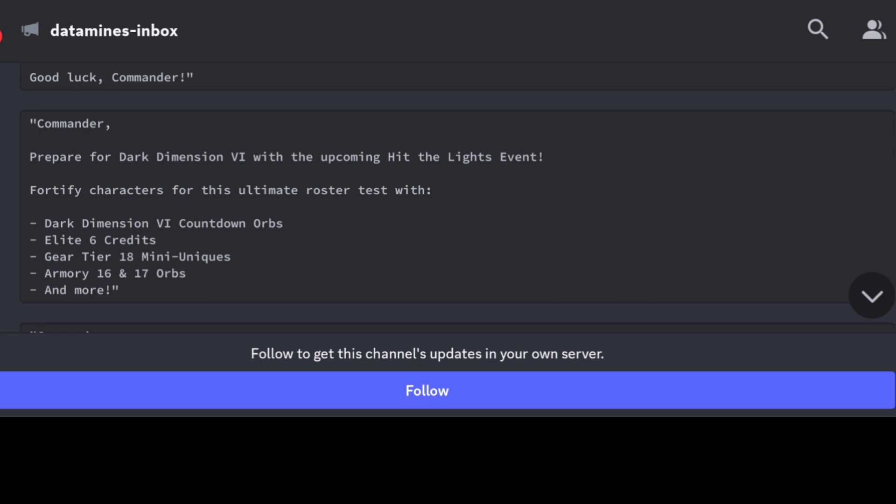
pyautogui.scroll(-3)
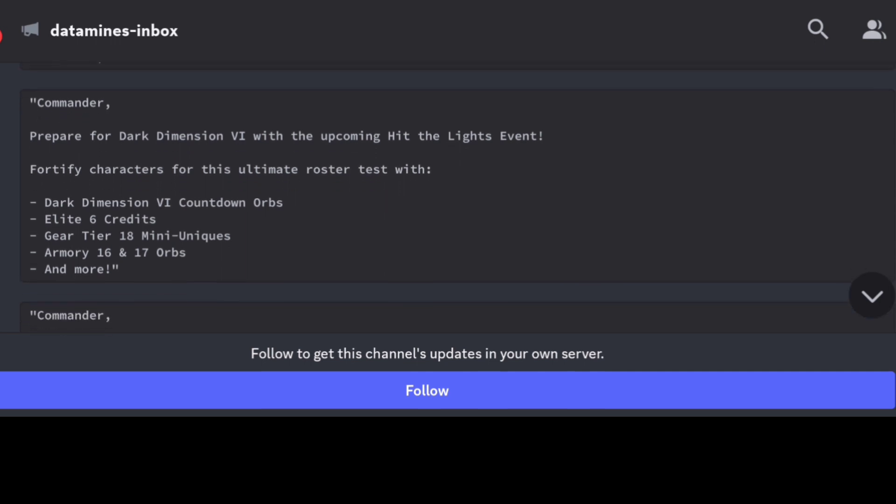
pyautogui.scroll(-3)
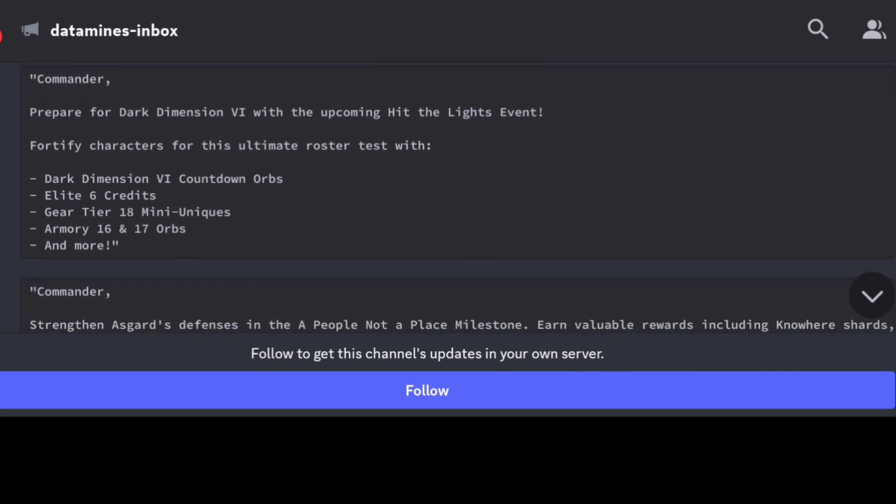
pyautogui.scroll(-3)
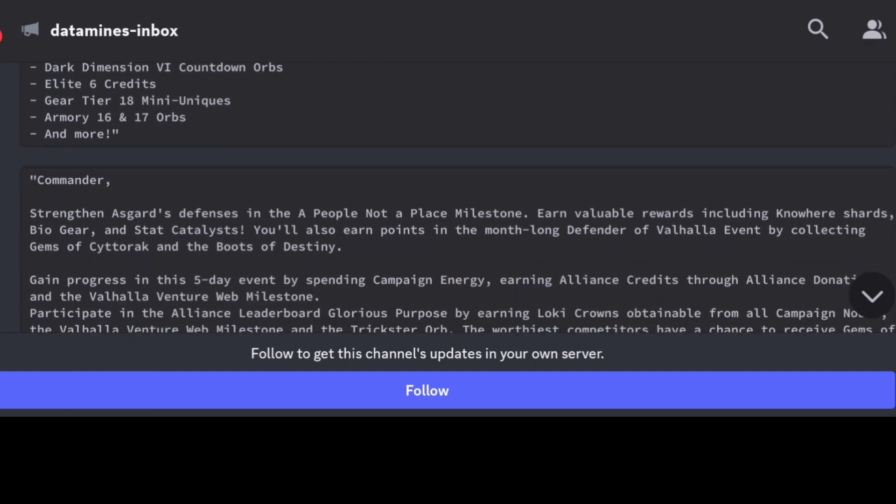
pyautogui.scroll(-3)
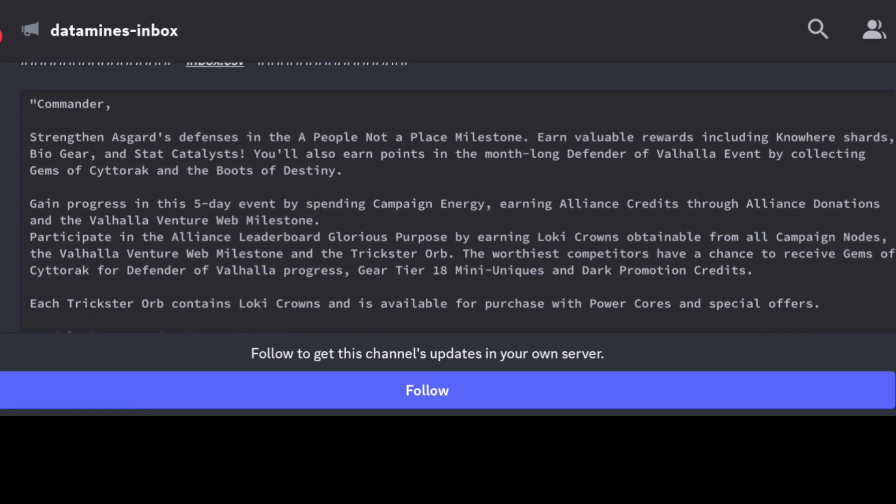
pyautogui.scroll(-3)
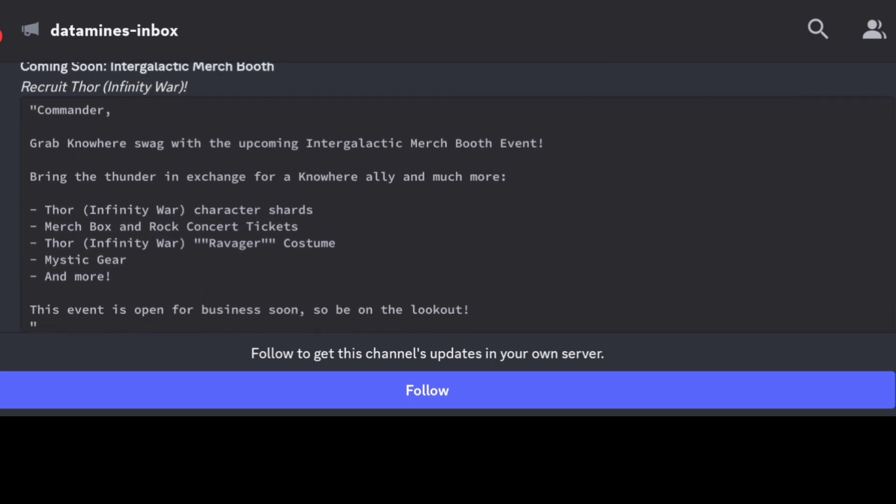
pyautogui.scroll(-3)
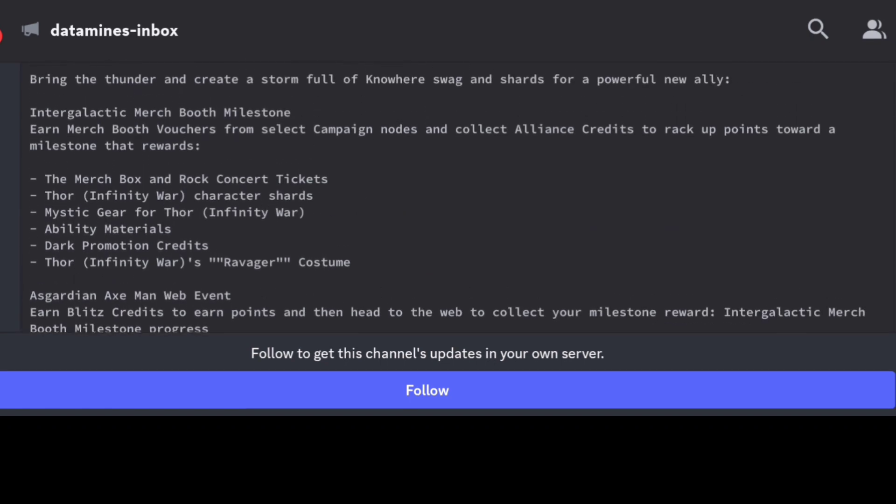
pyautogui.scroll(-3)
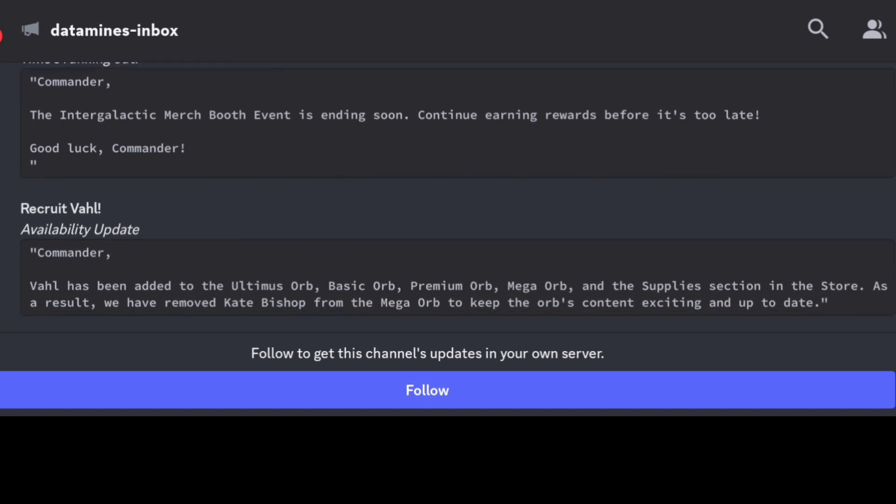
pyautogui.scroll(-3)
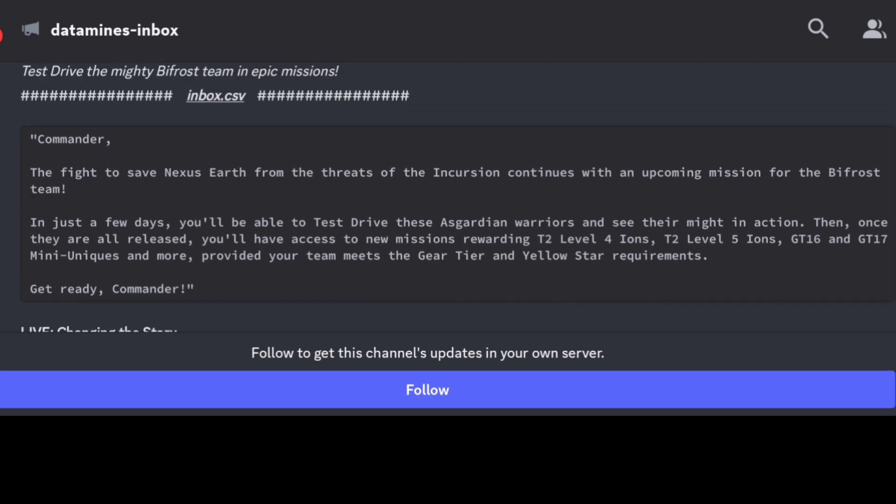
pyautogui.scroll(-3)
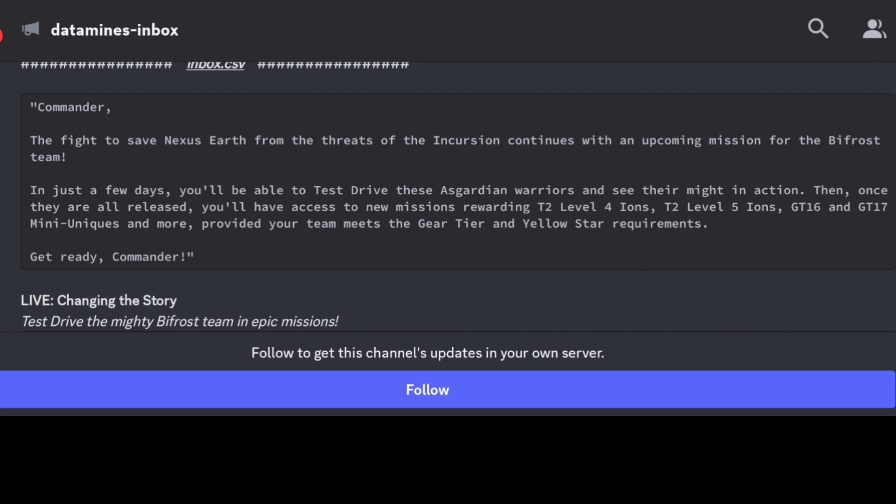
pyautogui.scroll(-3)
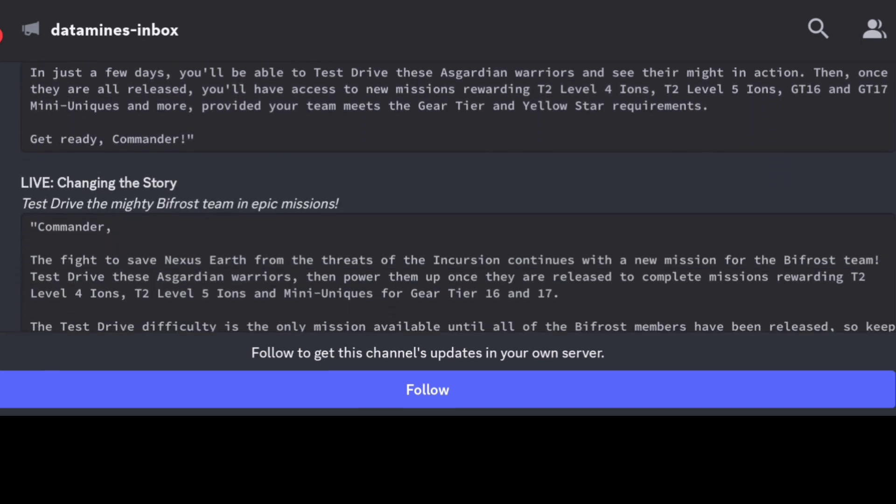
pyautogui.scroll(-3)
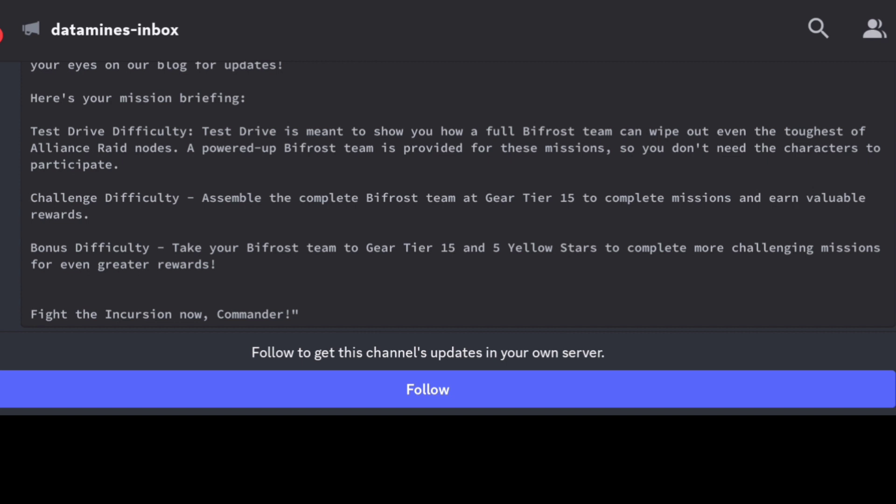
pyautogui.scroll(3)
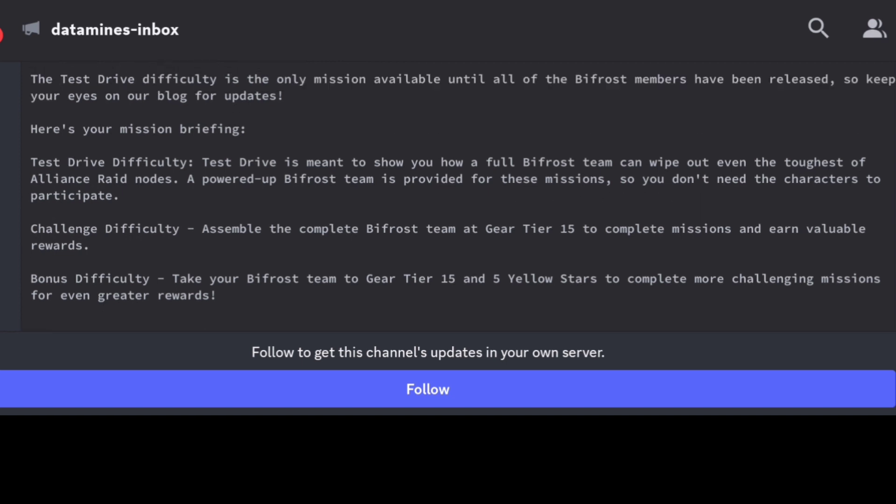
pyautogui.scroll(-3)
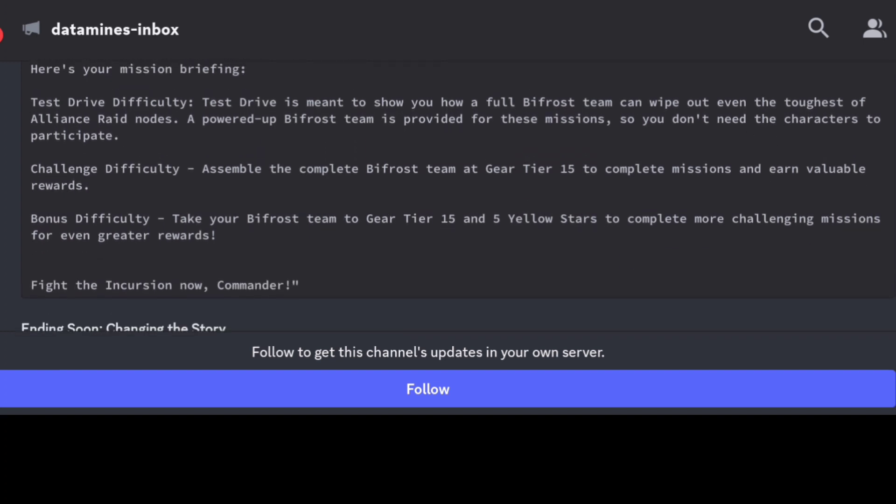
pyautogui.scroll(3)
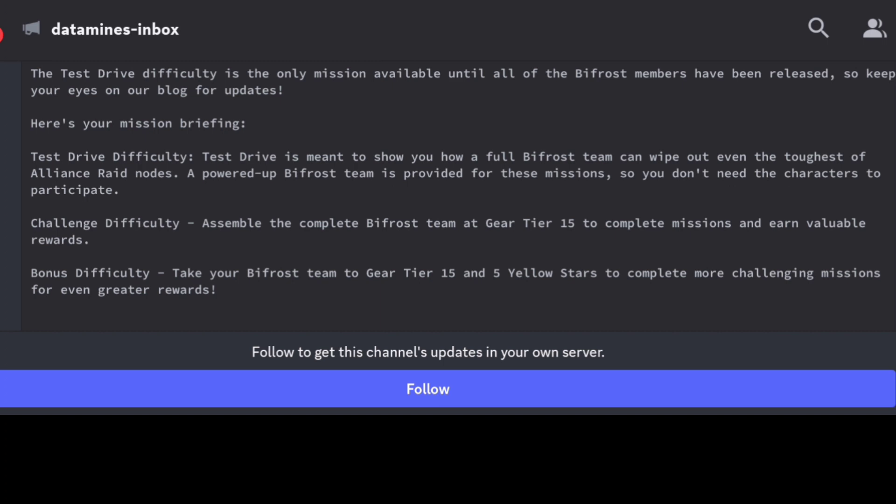
pyautogui.scroll(-3)
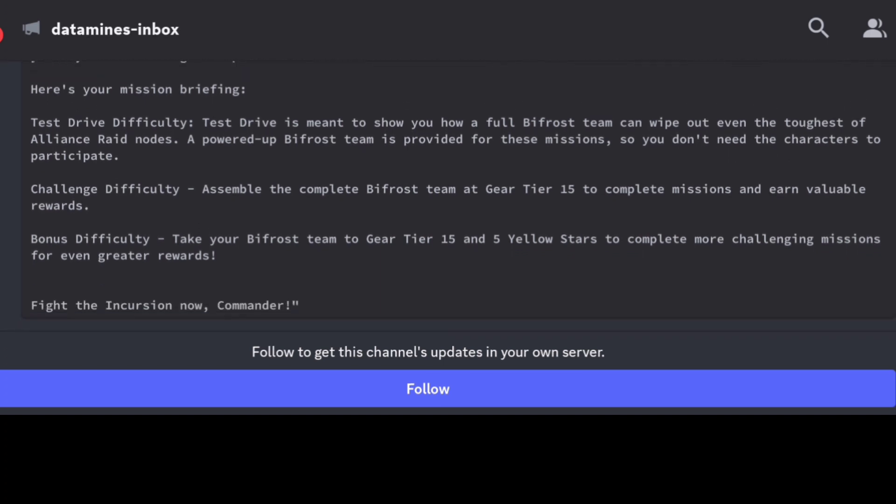
pyautogui.scroll(-3)
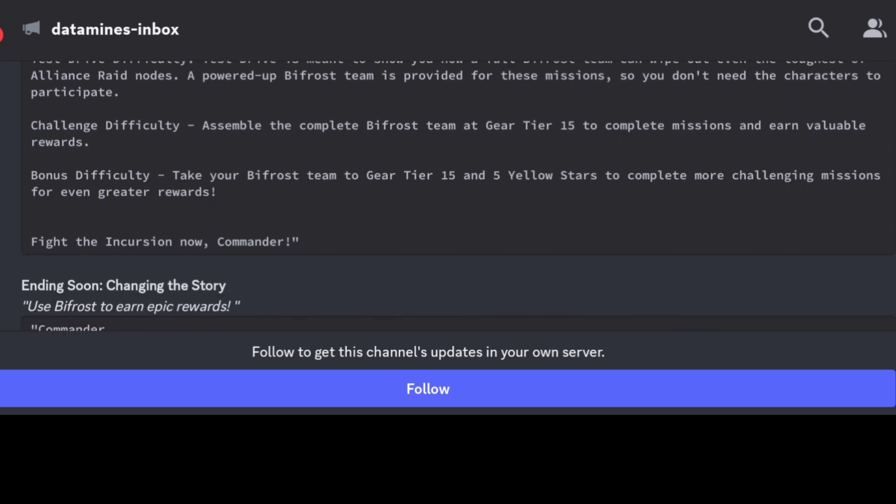
pyautogui.scroll(-3)
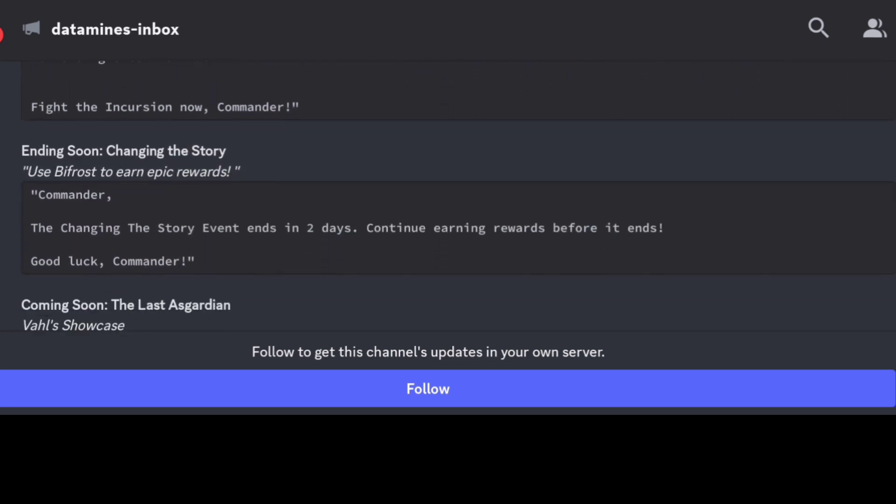
pyautogui.scroll(-3)
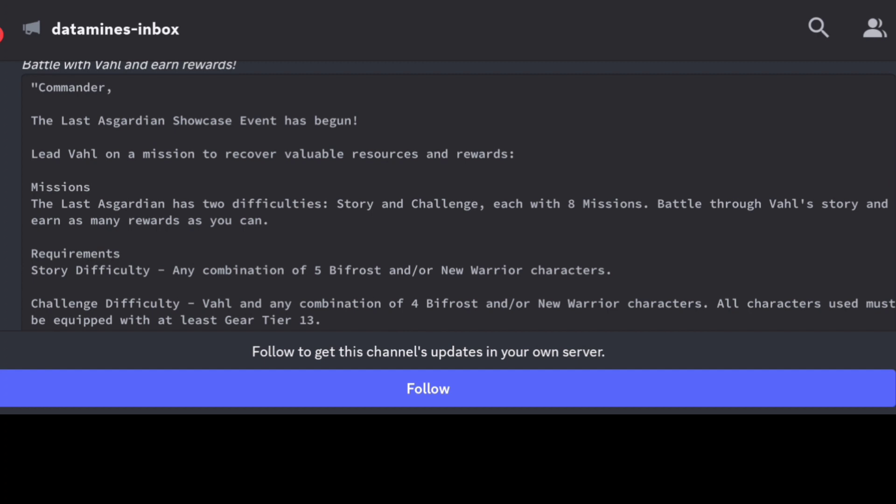
pyautogui.scroll(-3)
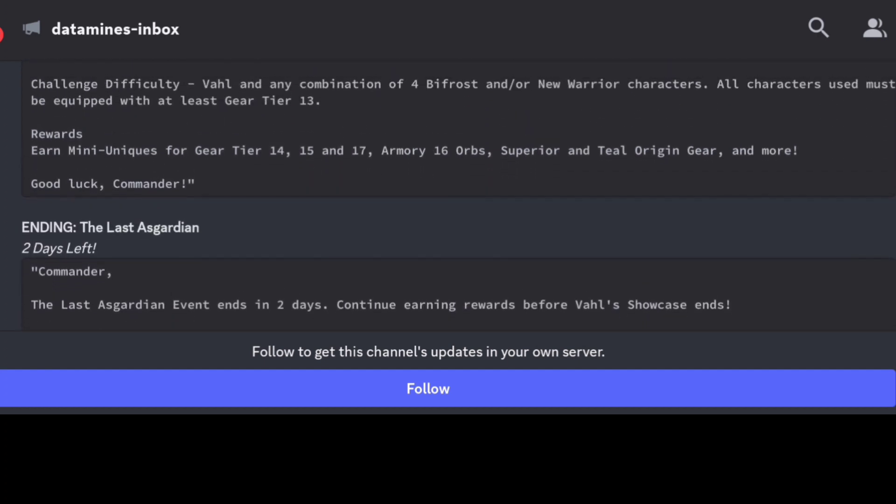
pyautogui.scroll(-3)
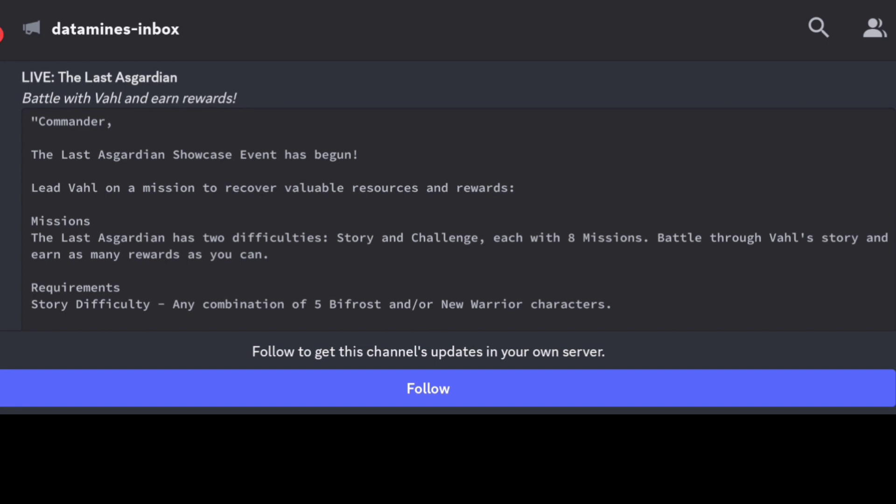
pyautogui.scroll(-3)
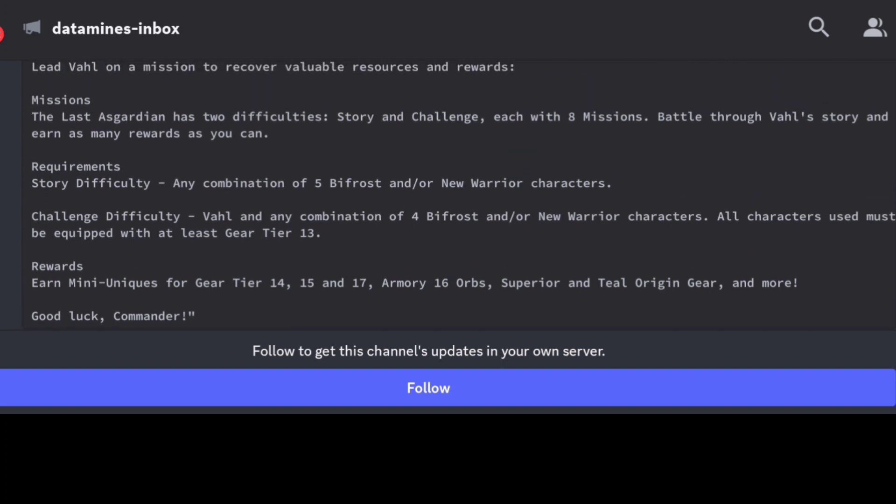
pyautogui.scroll(-3)
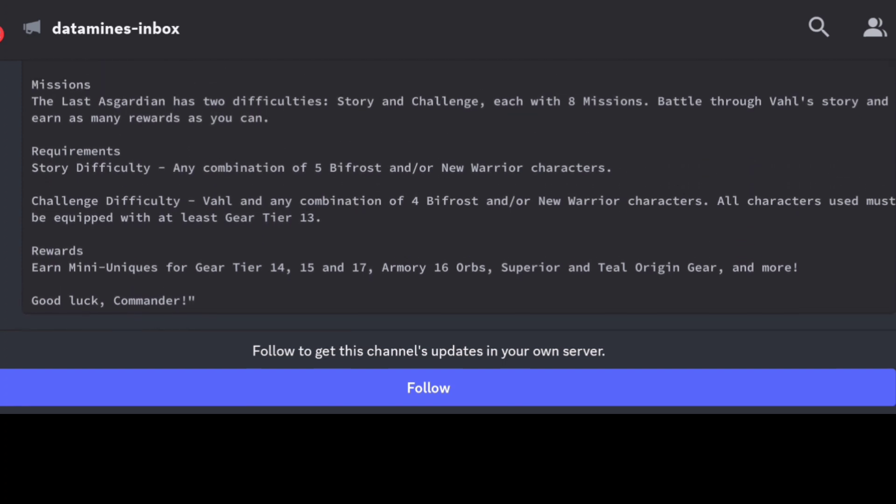
pyautogui.scroll(-3)
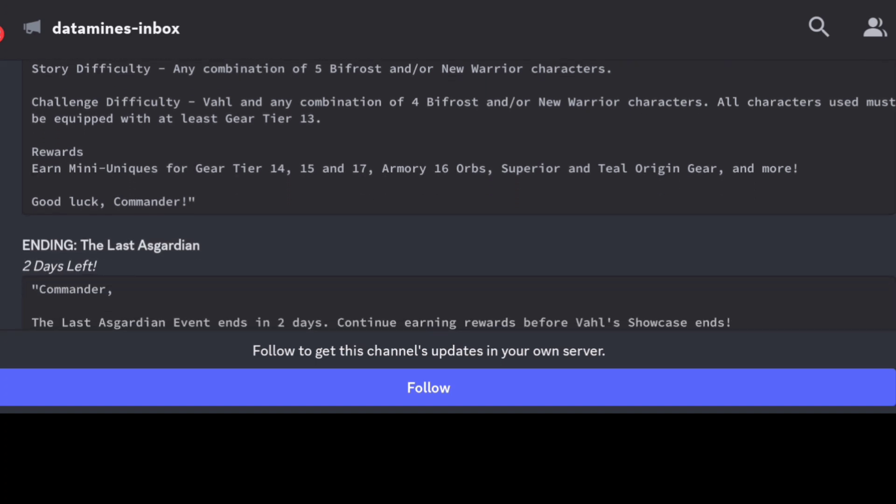
pyautogui.scroll(-3)
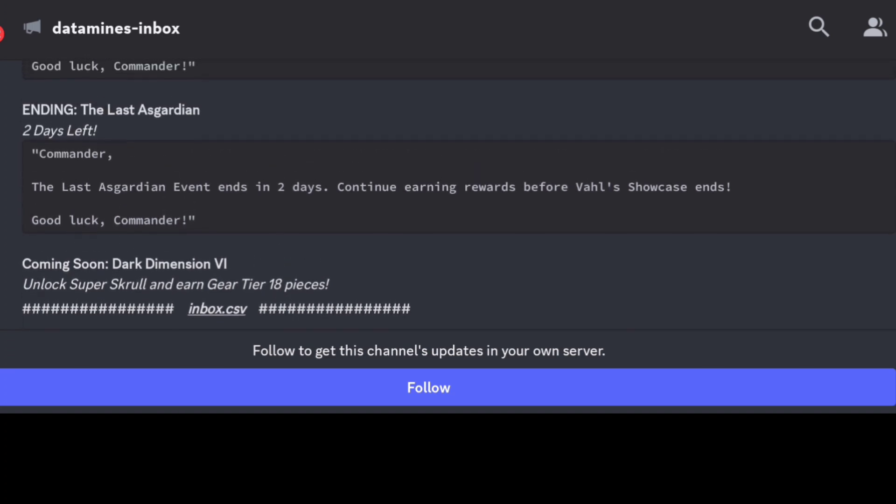
pyautogui.scroll(-3)
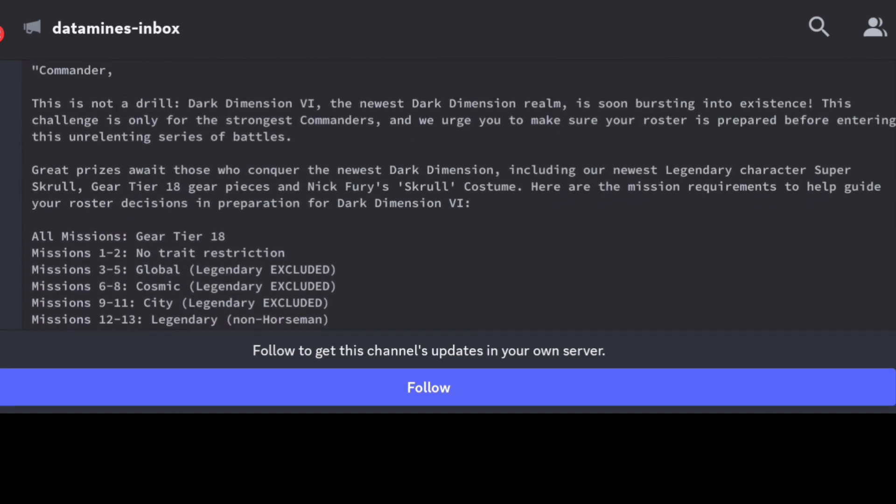
pyautogui.scroll(-3)
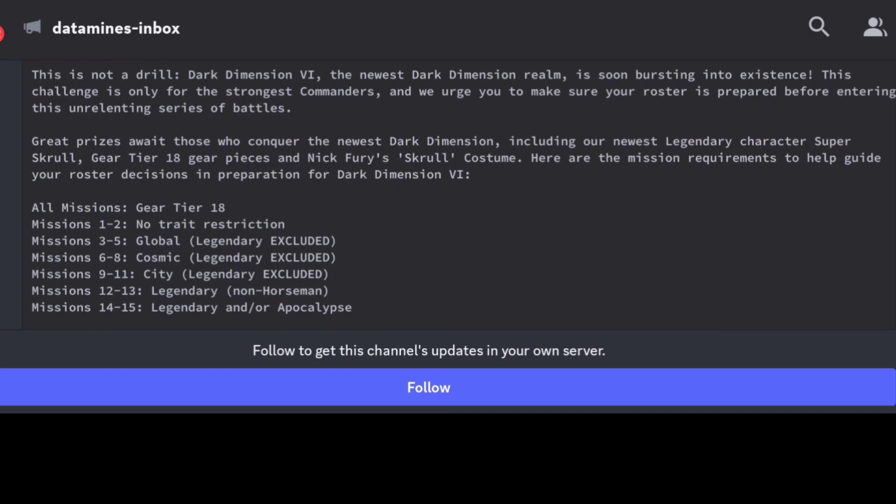
pyautogui.scroll(-3)
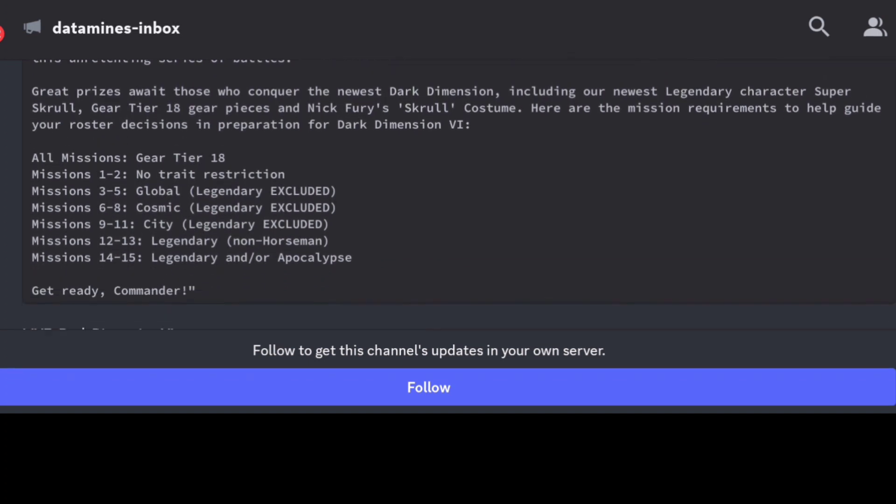
pyautogui.scroll(-3)
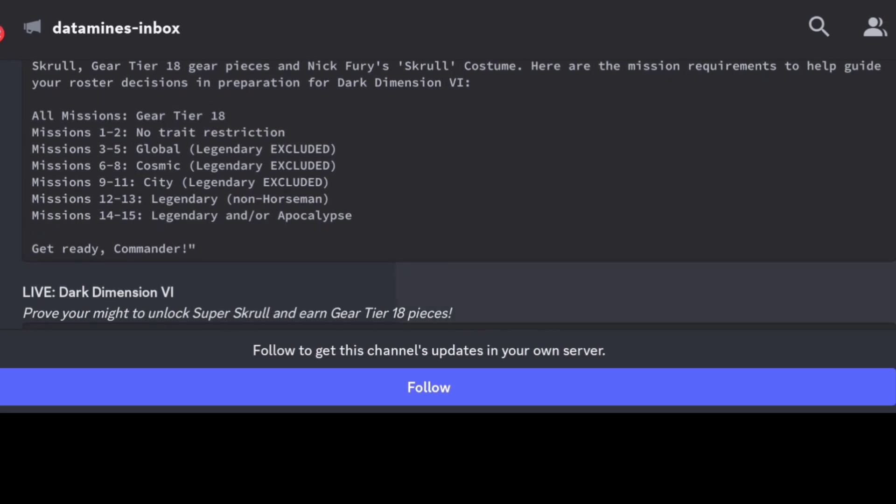
pyautogui.scroll(-3)
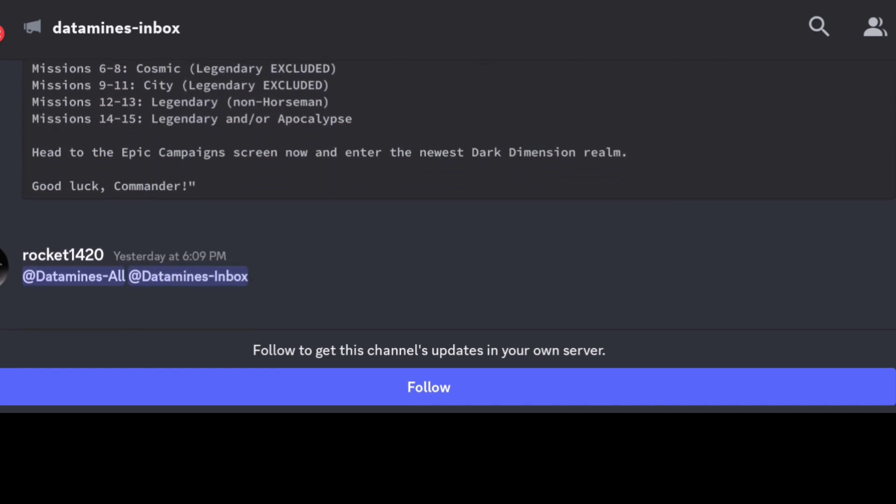
pyautogui.scroll(-3)
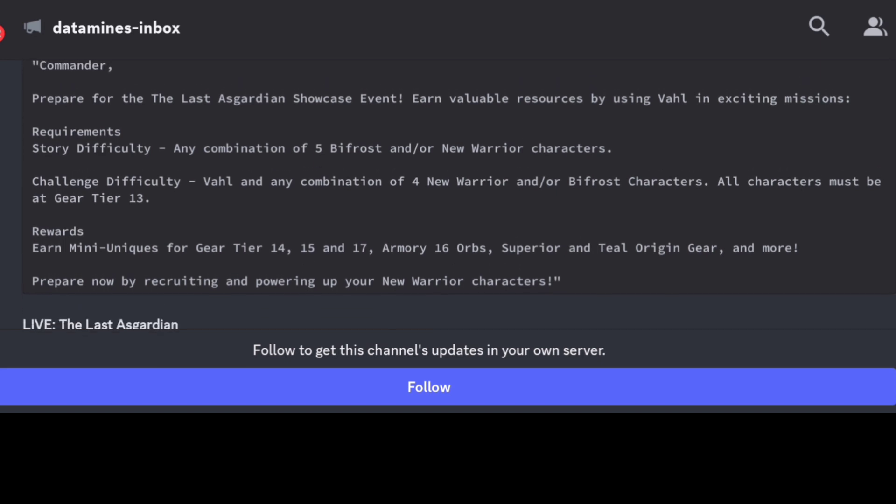
pyautogui.scroll(-3)
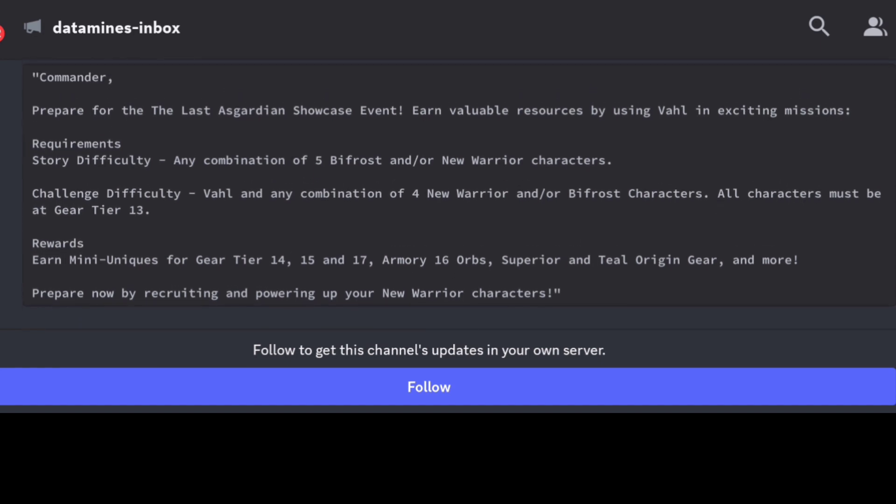